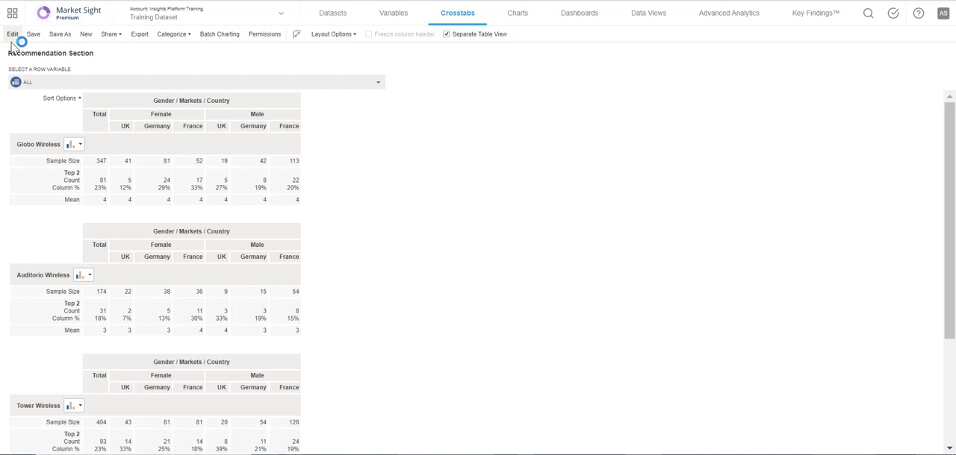
# Enter the crosstab's Edit mode to reach its Statistics settings.
pyautogui.click(12, 40)
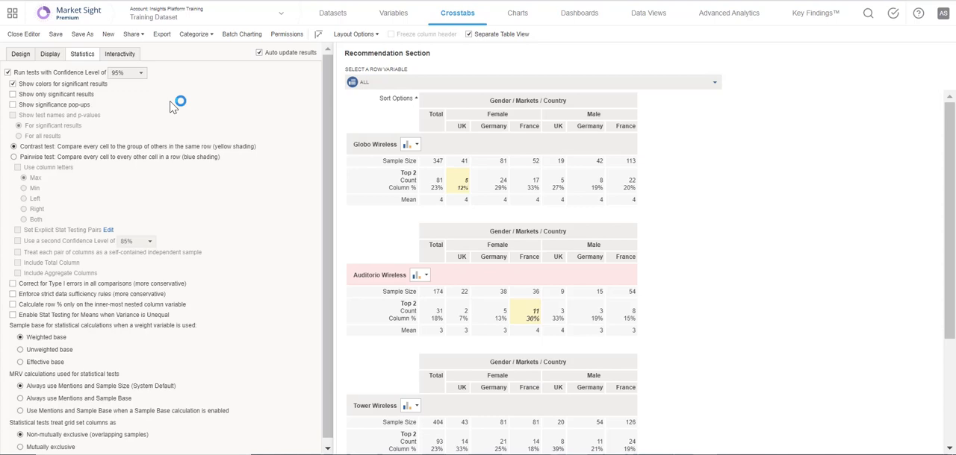
pyautogui.moveTo(110, 111)
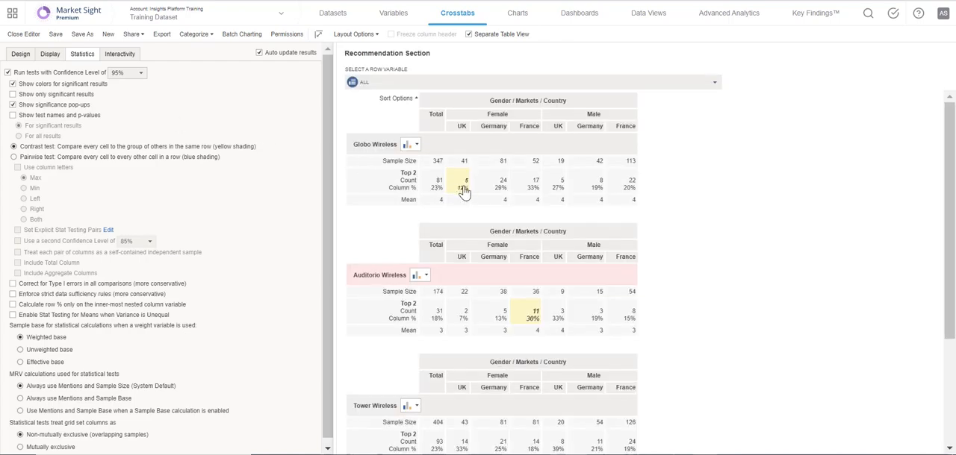
pyautogui.moveTo(464, 187)
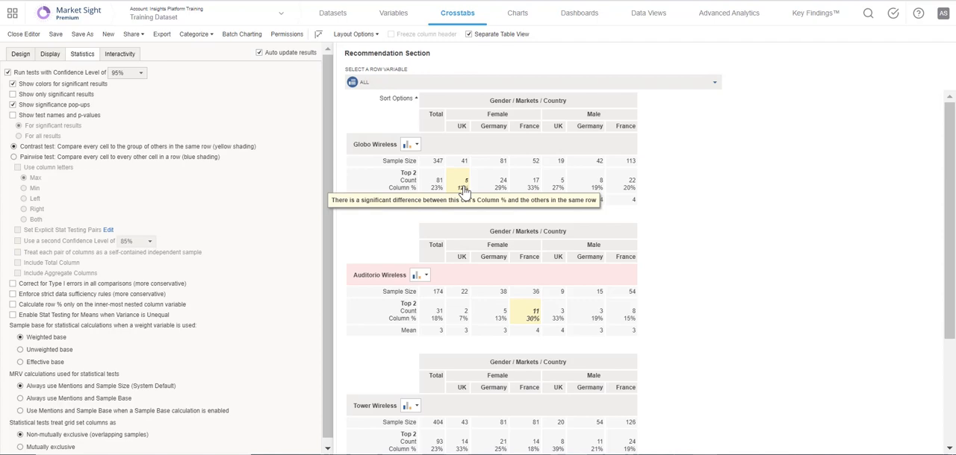
# Enable 'Show test names and p-values' so pop-ups report tests like Fisher's Exact.
pyautogui.click(18, 117)
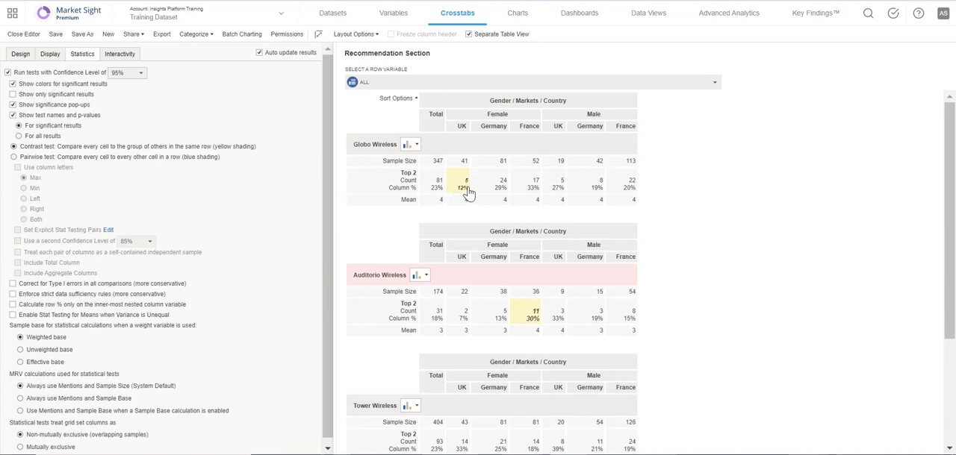
pyautogui.moveTo(466, 188)
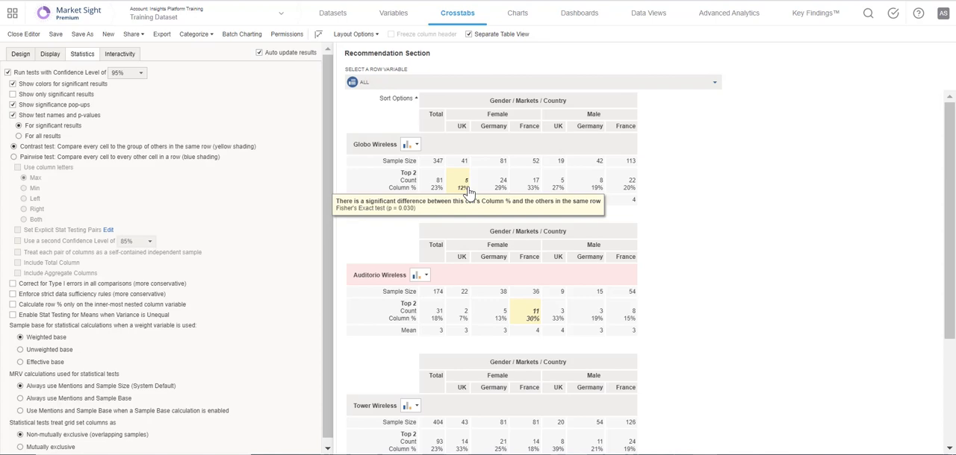
pyautogui.moveTo(88, 148)
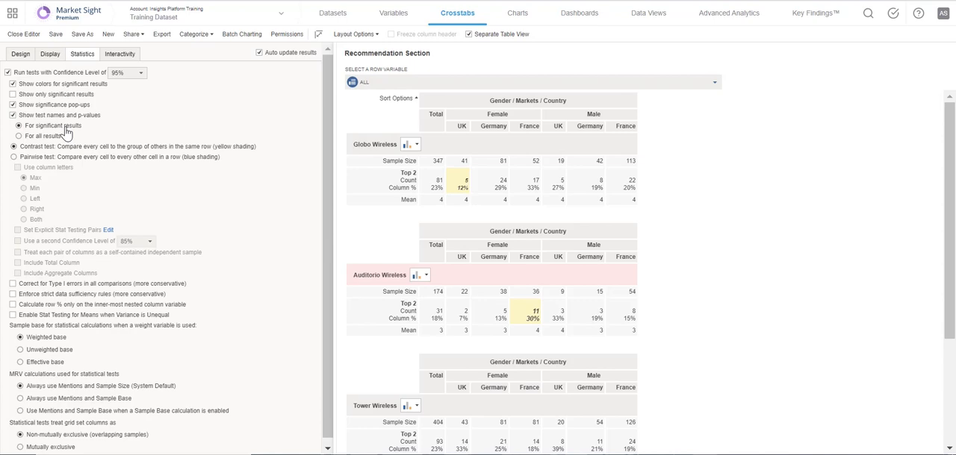
pyautogui.moveTo(58, 171)
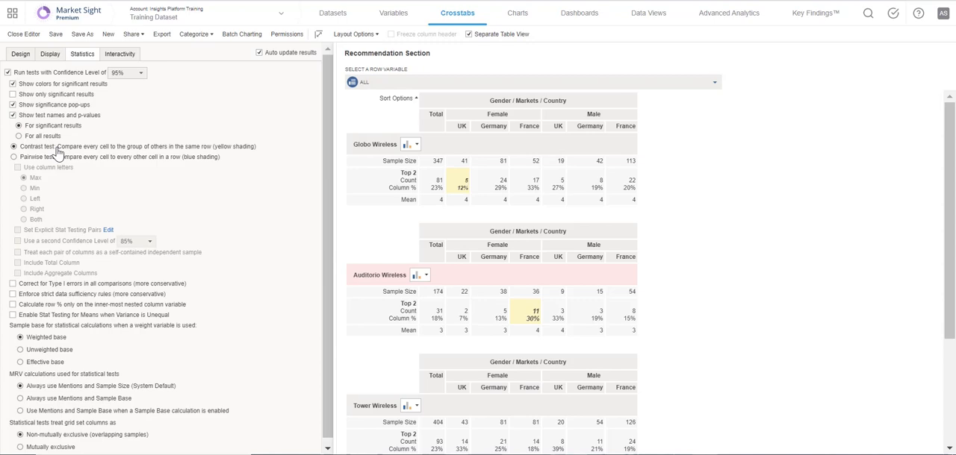
pyautogui.moveTo(406, 206)
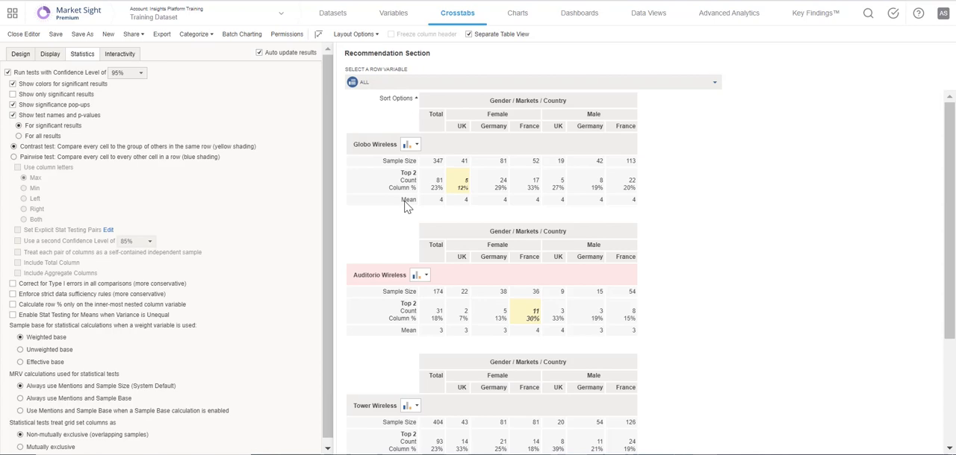
pyautogui.moveTo(15, 158)
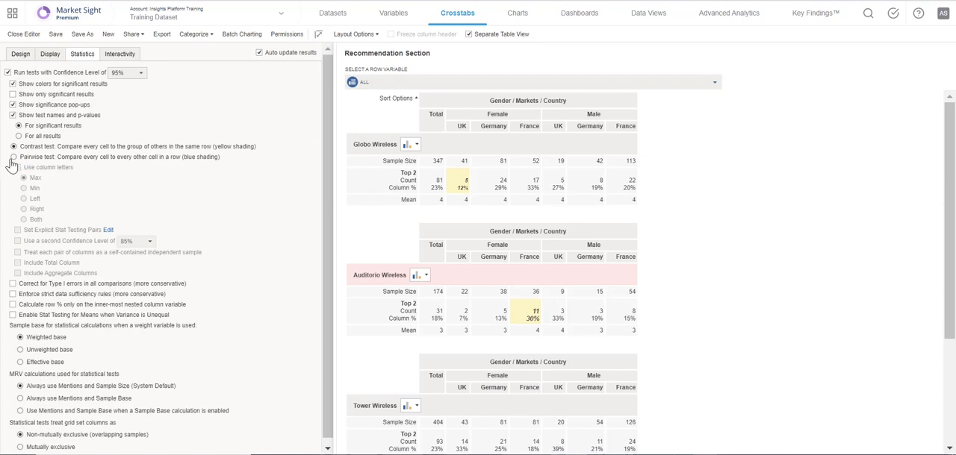
# Choose the pairwise test comparing every cell to every other cell in a row.
pyautogui.click(18, 157)
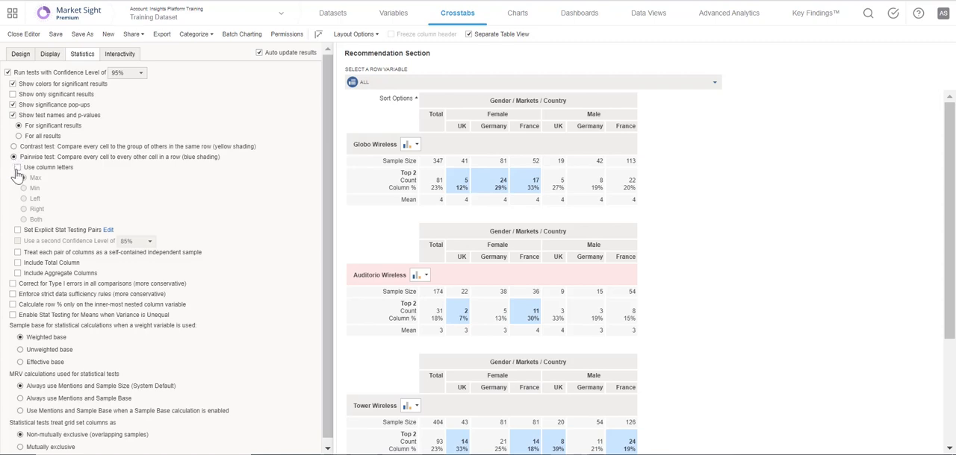
# Enable 'Use column letters' so columns A–F mark which columns cells differ from.
pyautogui.click(21, 167)
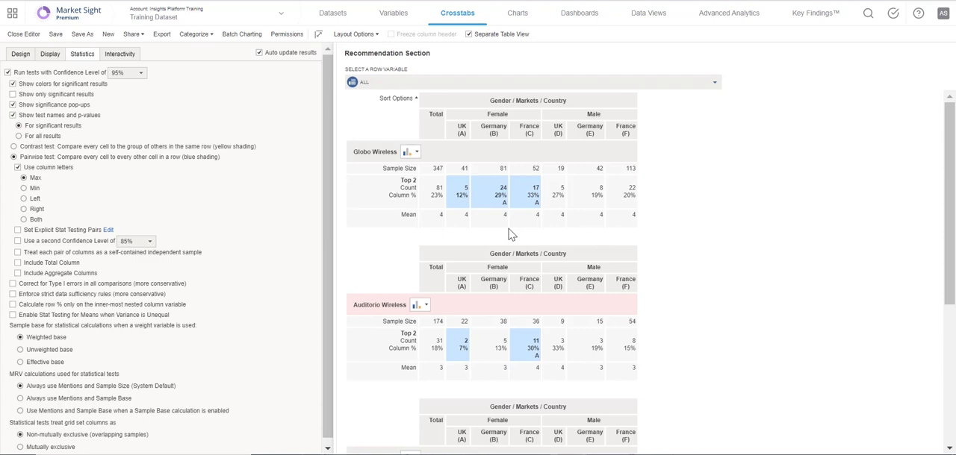
pyautogui.moveTo(24, 188)
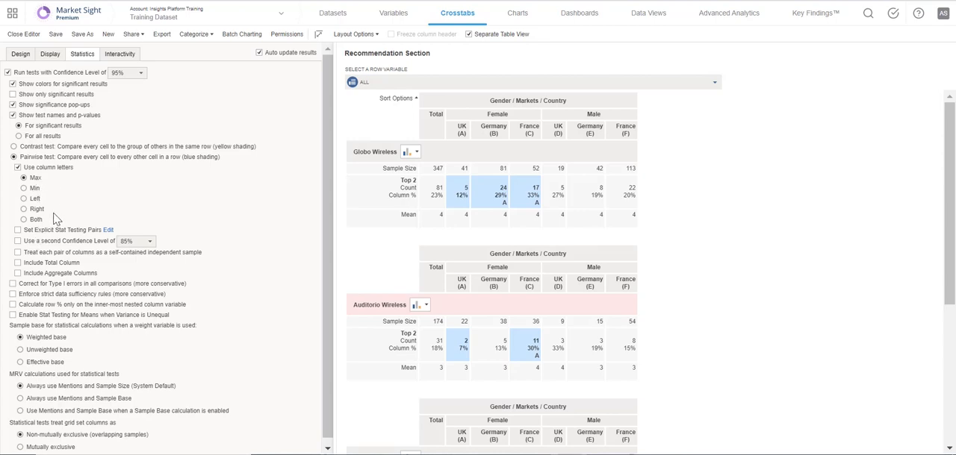
pyautogui.moveTo(18, 232)
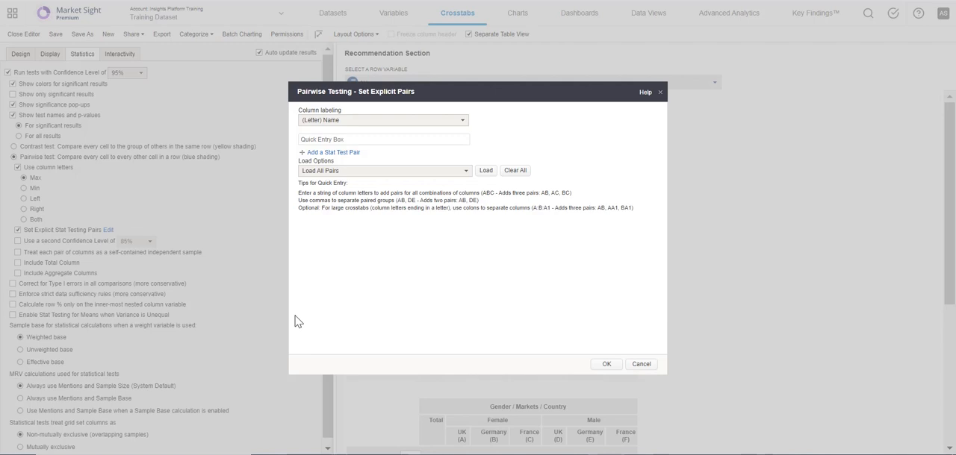
pyautogui.moveTo(424, 117)
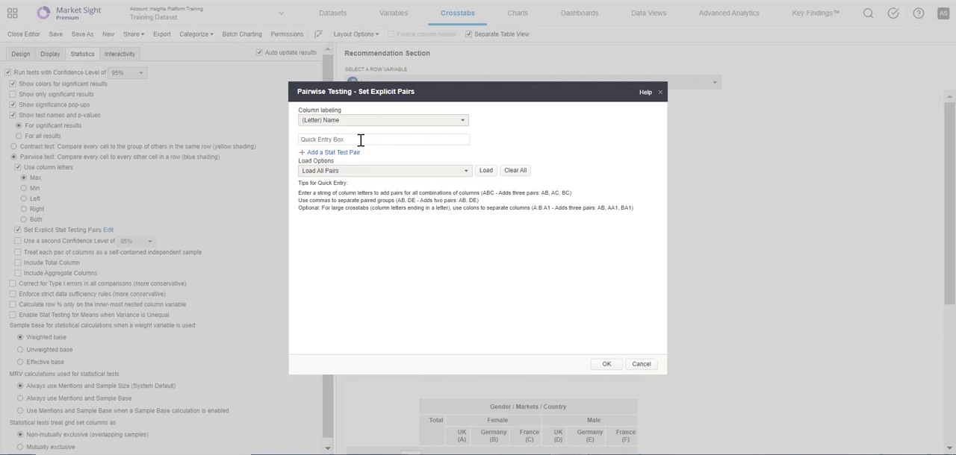
# Add an explicit pair with Column 1 (A) FemaleUK and Column 2 (D) MaleUK, and confirm.
pyautogui.write('BD')
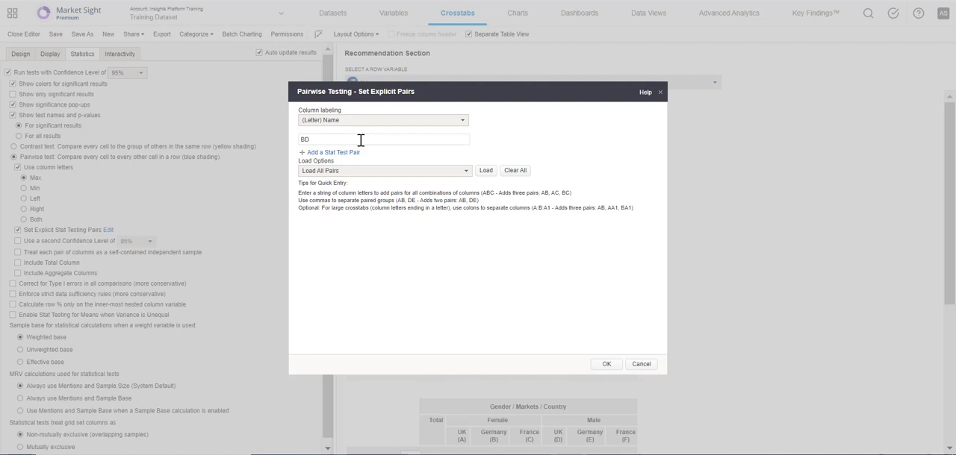
pyautogui.moveTo(332, 157)
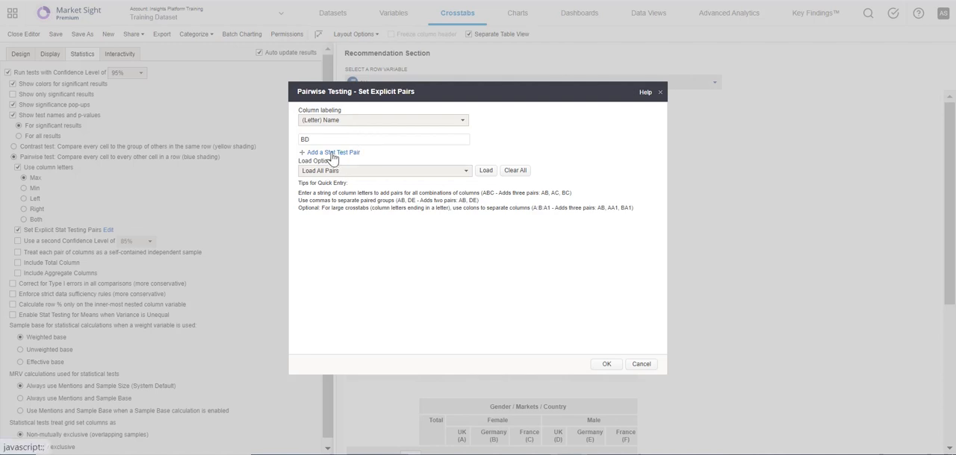
pyautogui.click(331, 152)
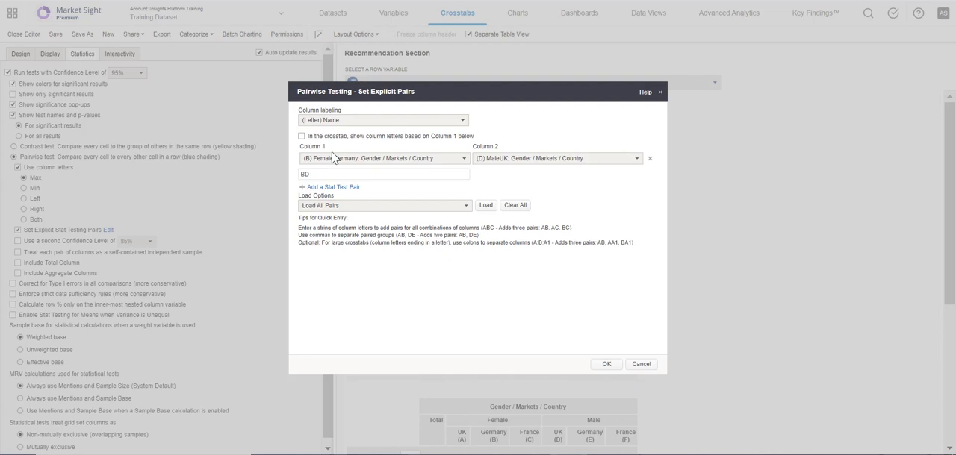
pyautogui.moveTo(373, 163)
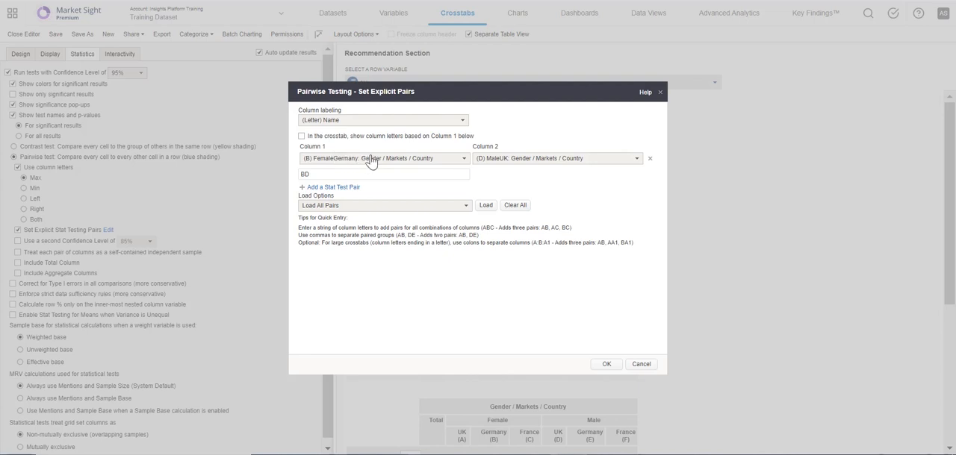
pyautogui.click(382, 156)
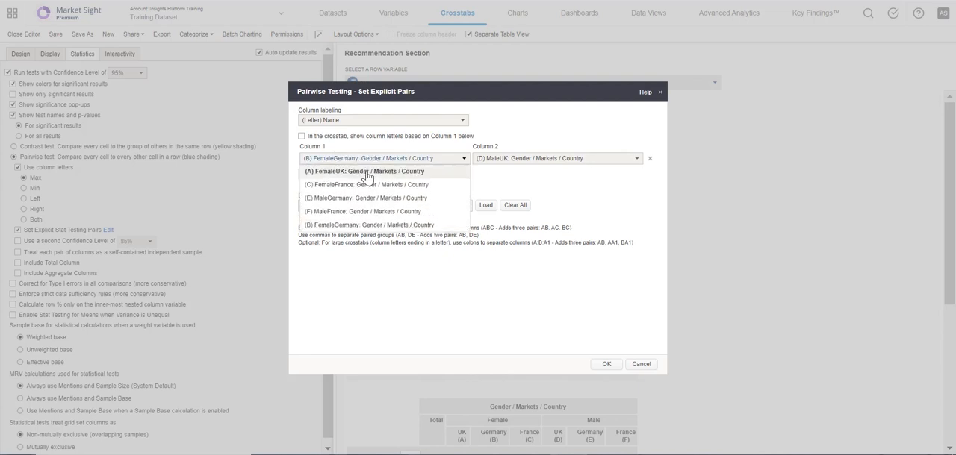
pyautogui.click(364, 170)
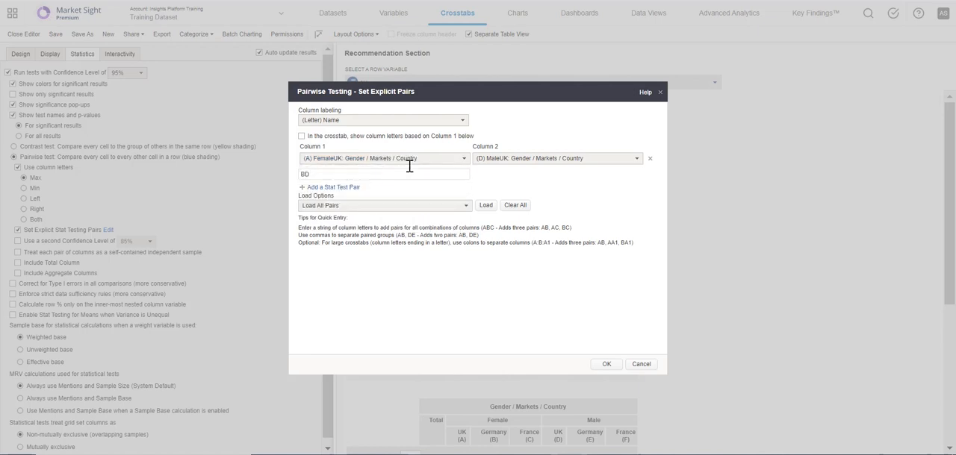
pyautogui.click(555, 156)
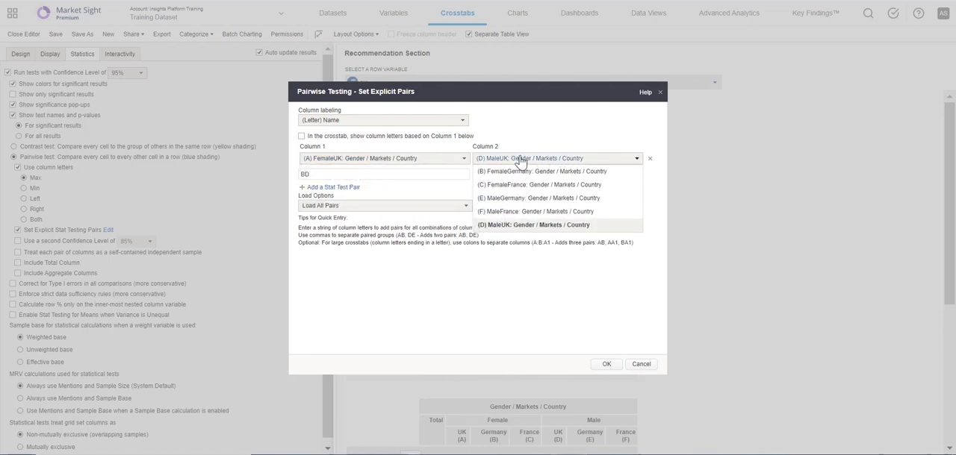
pyautogui.click(534, 224)
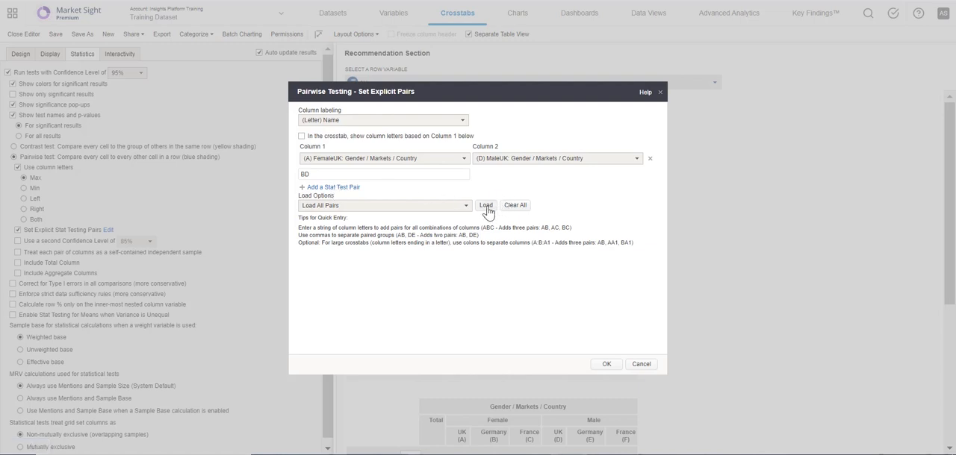
pyautogui.moveTo(656, 315)
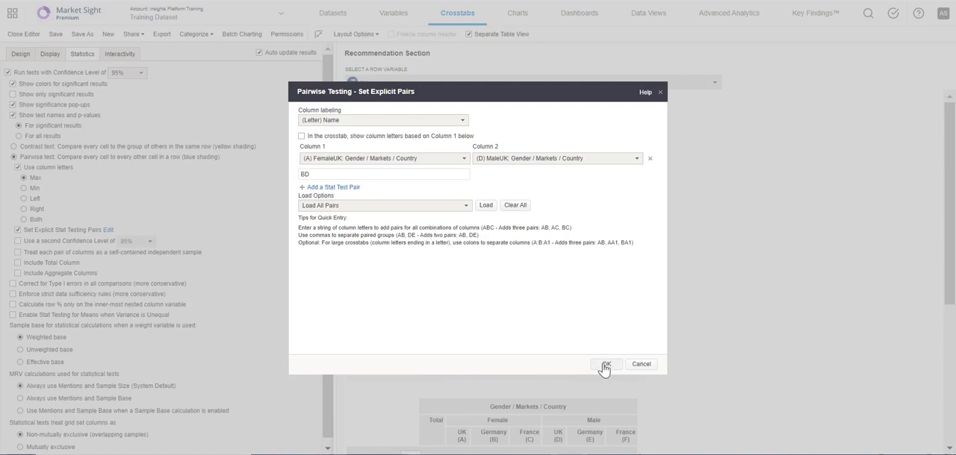
pyautogui.click(606, 364)
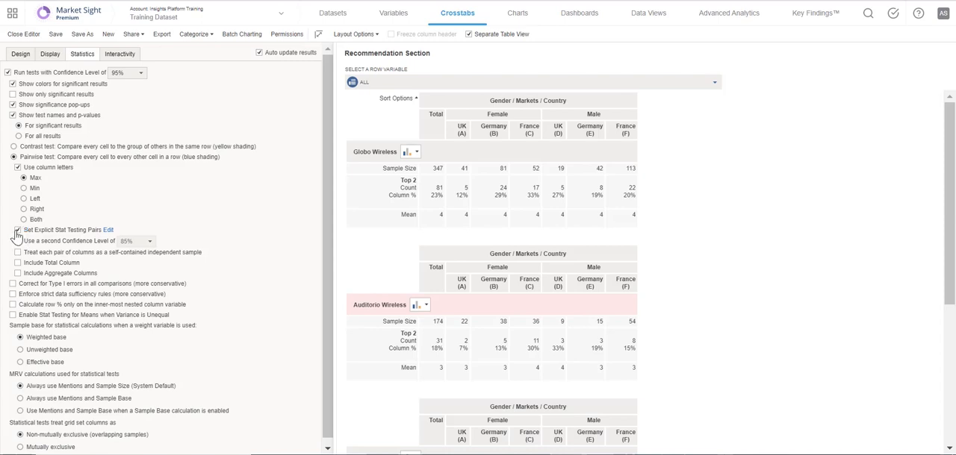
# Enable 'Use a second Confidence Level of' at its default 95%.
pyautogui.click(17, 230)
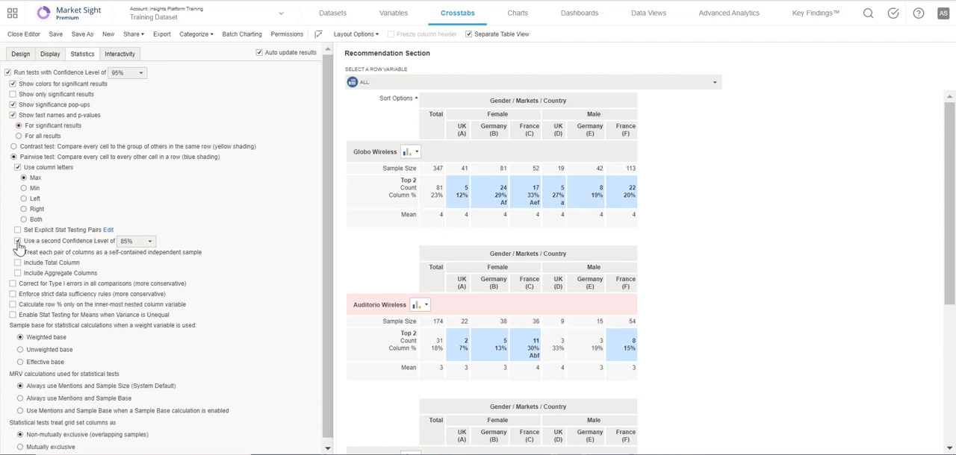
pyautogui.click(18, 242)
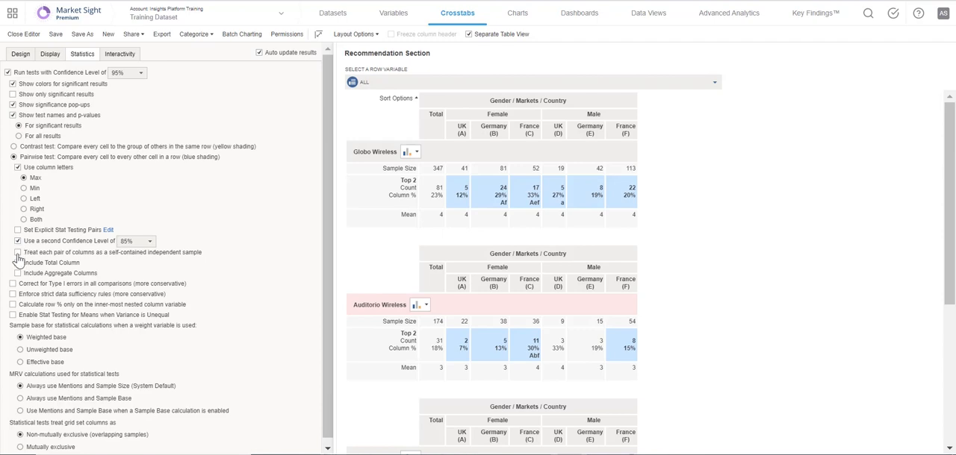
# Treat each column pair as a self-contained independent sample and include the Total column.
pyautogui.click(18, 251)
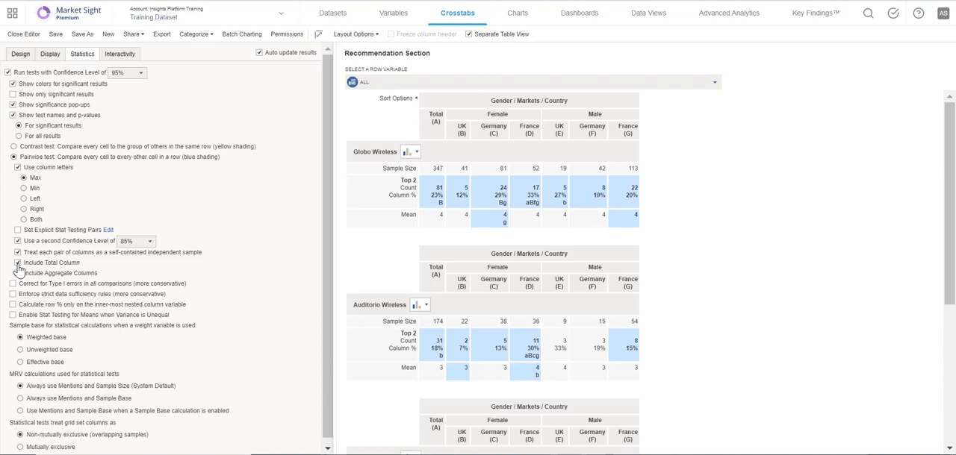
pyautogui.click(20, 55)
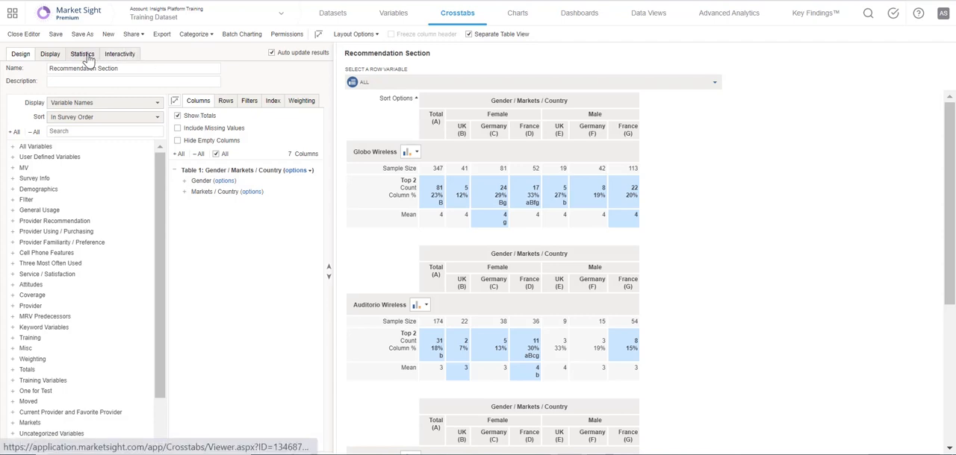
# Back on Statistics, enable 'Correct for Type I errors in all comparisons'.
pyautogui.click(85, 53)
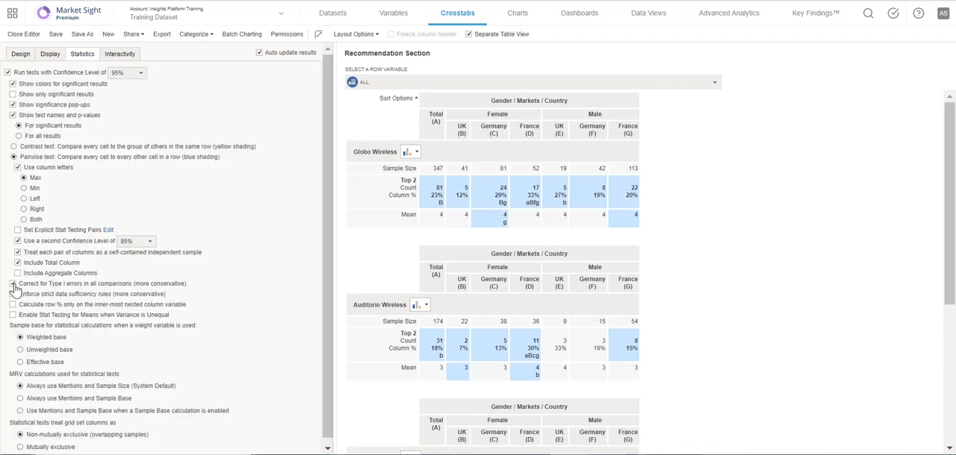
pyautogui.click(18, 298)
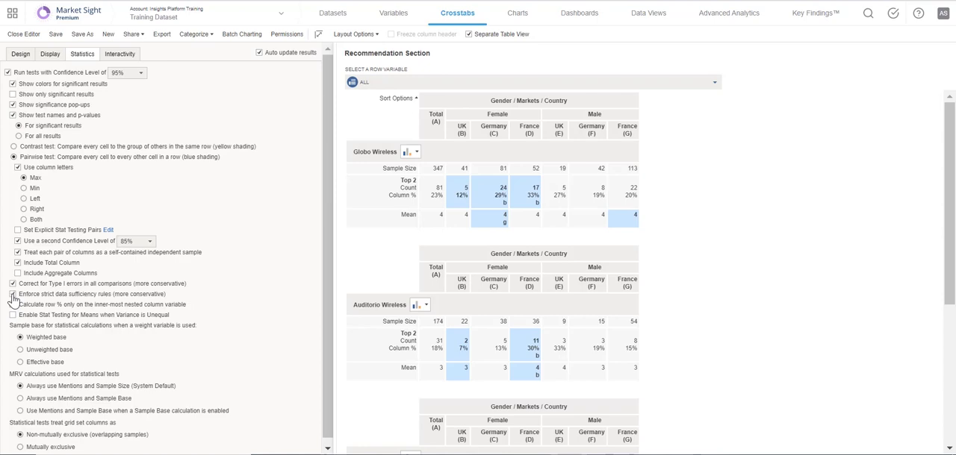
pyautogui.click(19, 299)
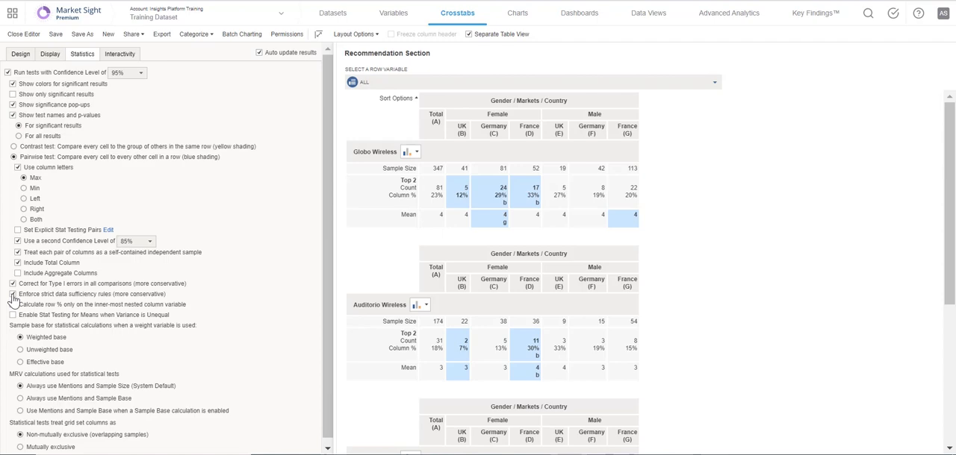
pyautogui.click(17, 296)
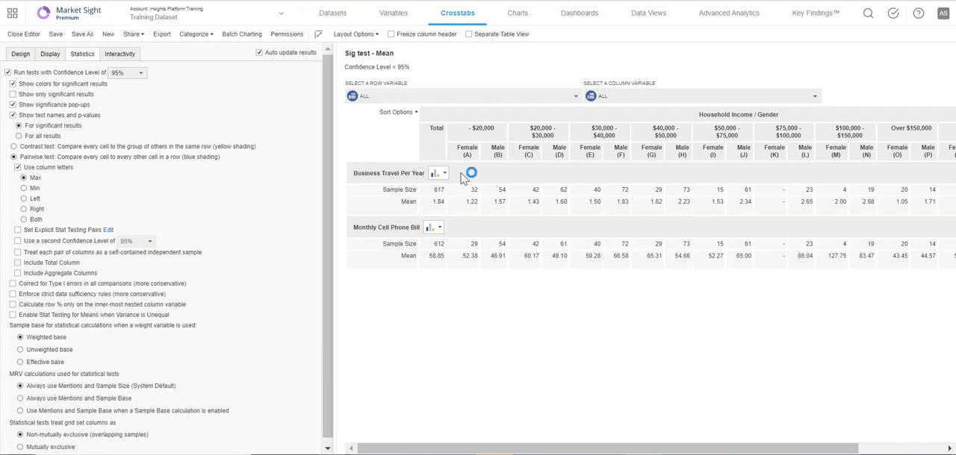
pyautogui.moveTo(466, 176)
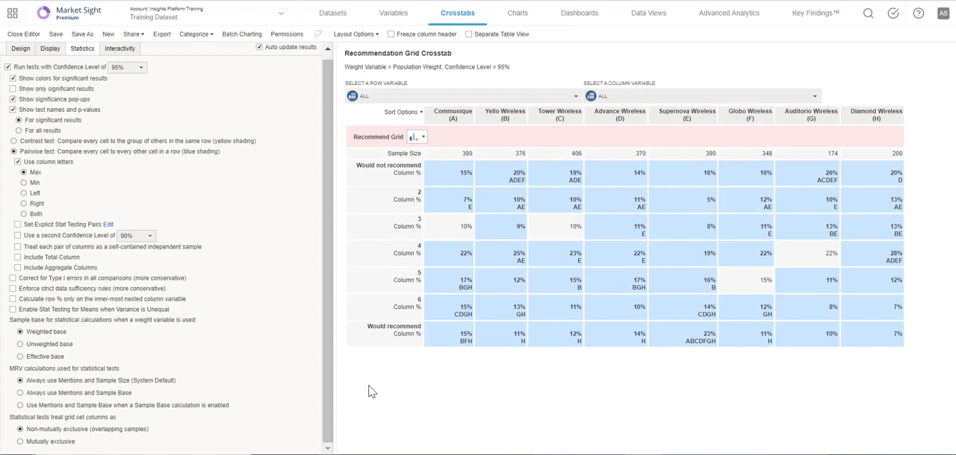
pyautogui.moveTo(417, 369)
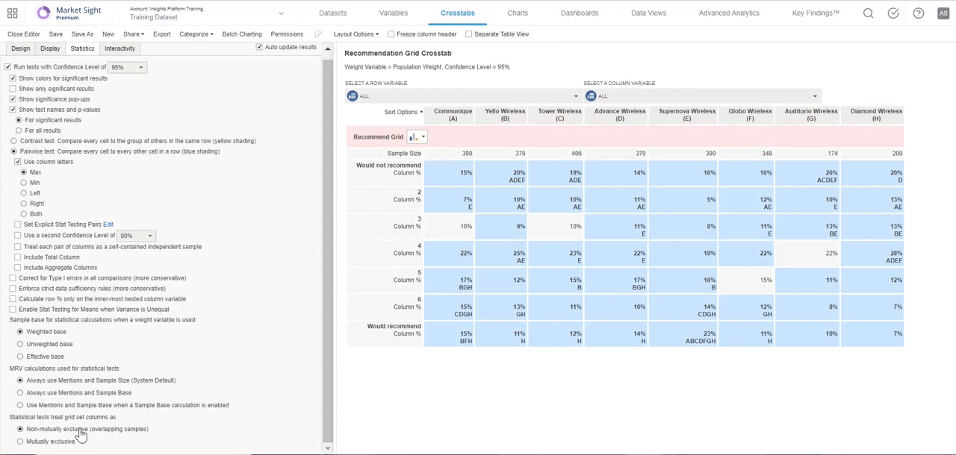
pyautogui.moveTo(72, 443)
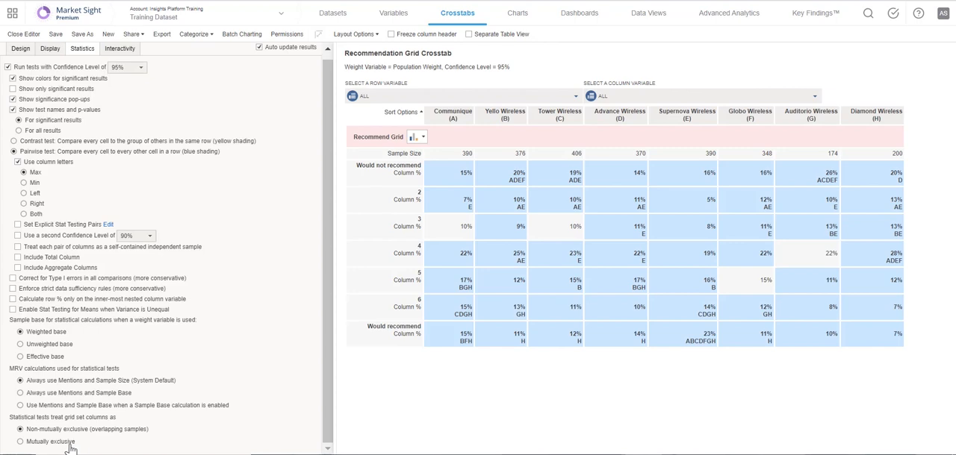